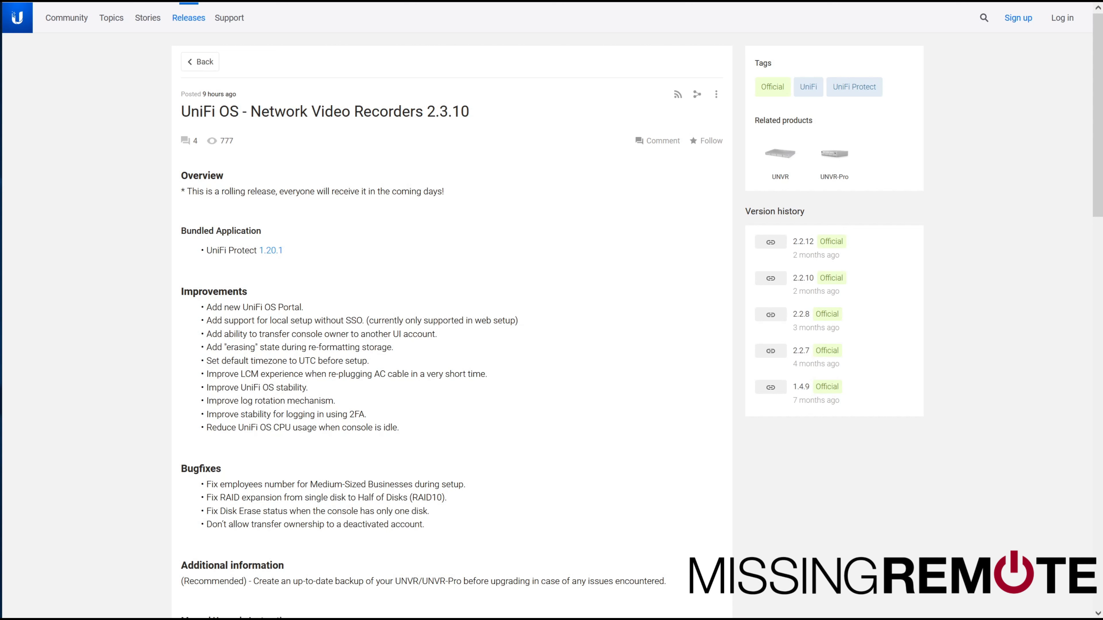
pyautogui.moveTo(208, 368)
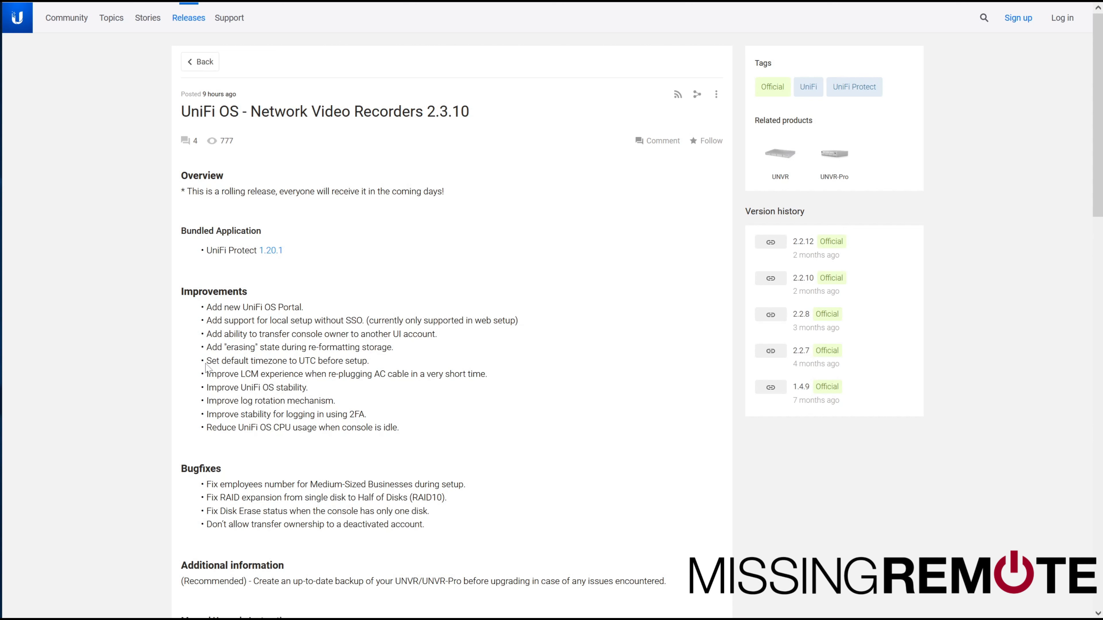
pyautogui.moveTo(208, 367)
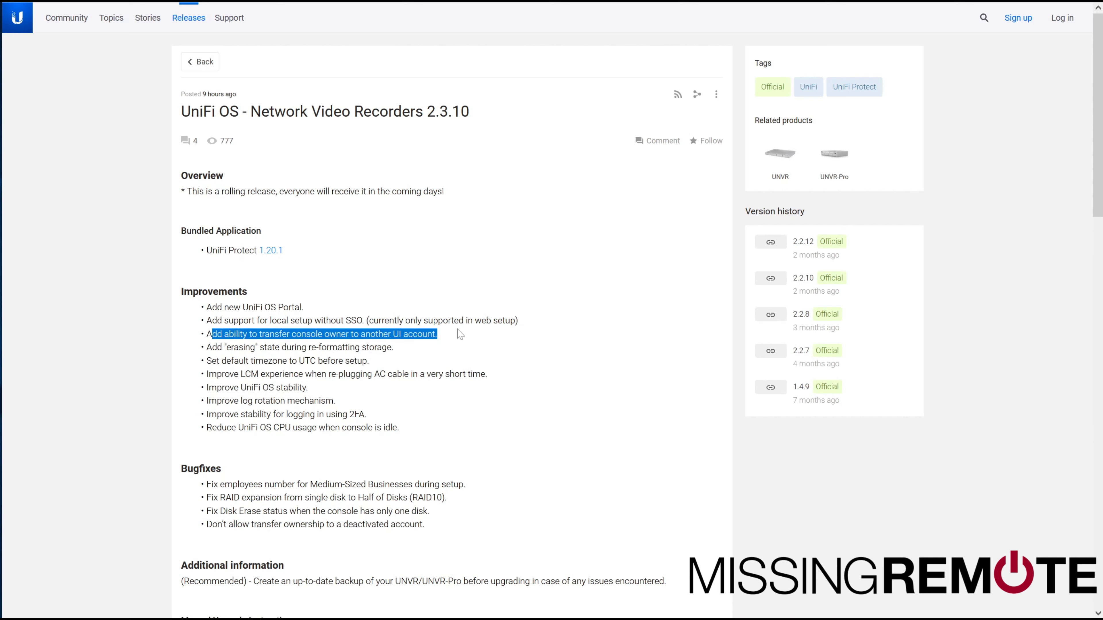
pyautogui.moveTo(452, 343)
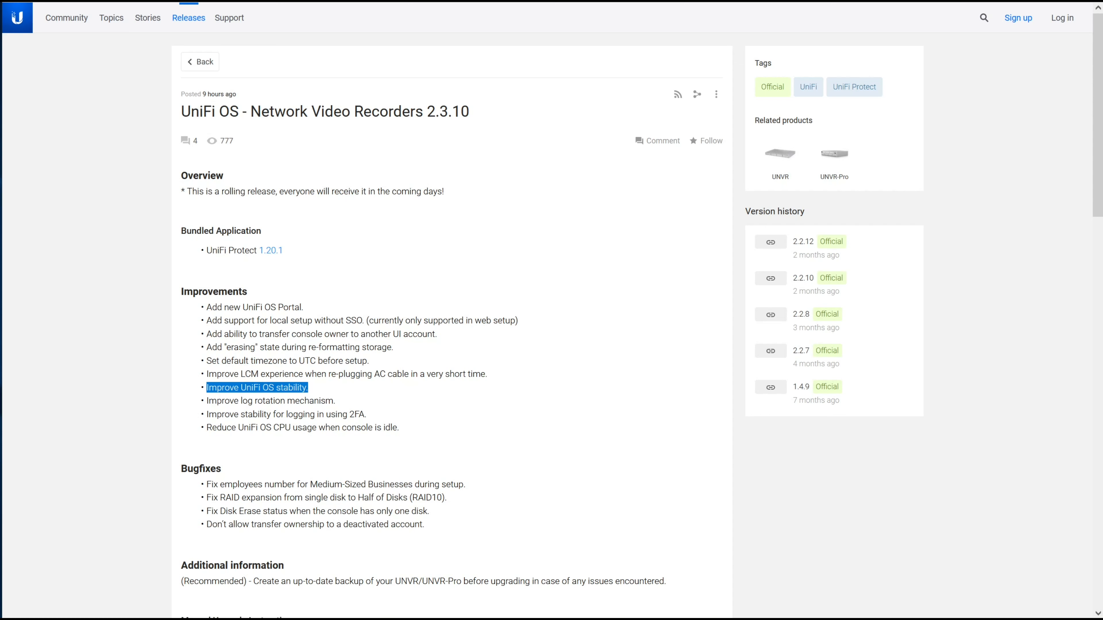
pyautogui.scroll(-3)
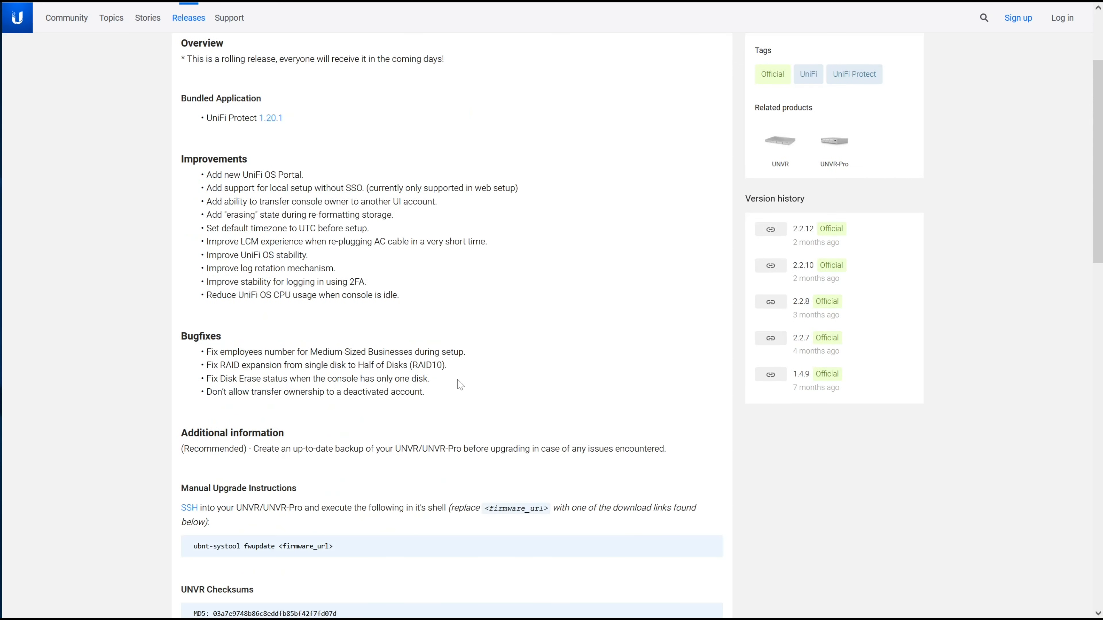
pyautogui.moveTo(206, 368)
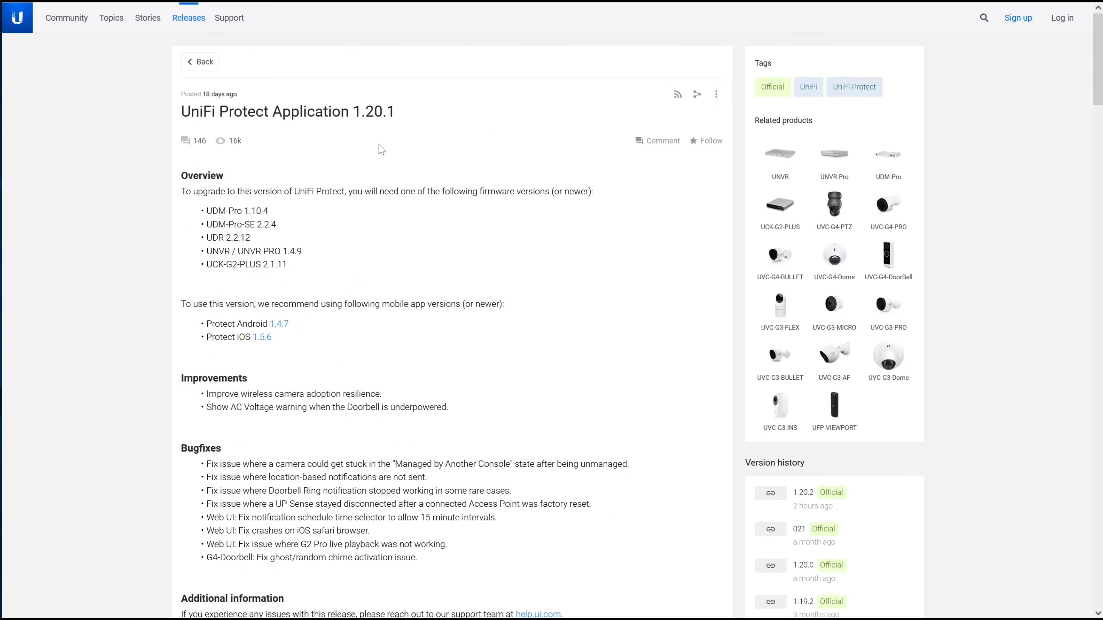
pyautogui.moveTo(395, 133)
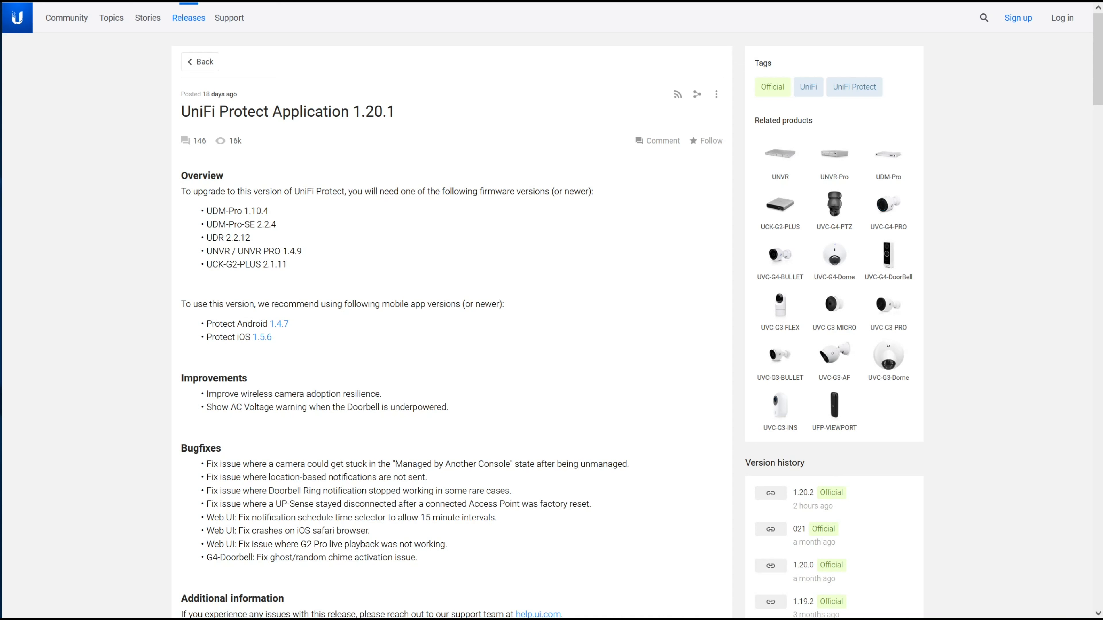
pyautogui.moveTo(471, 257)
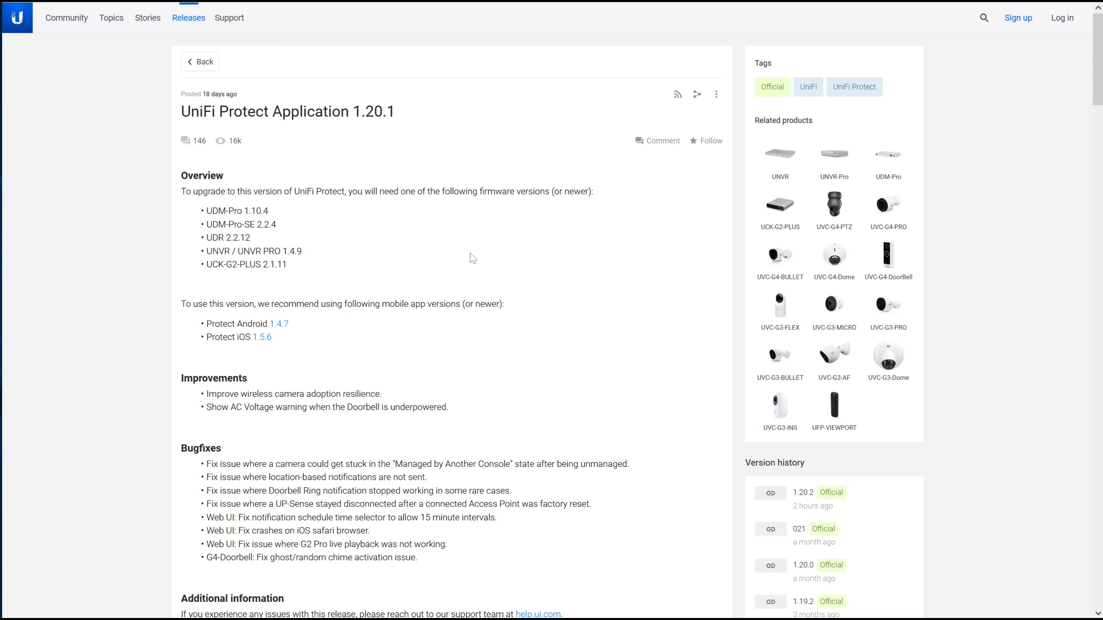
pyautogui.scroll(-3)
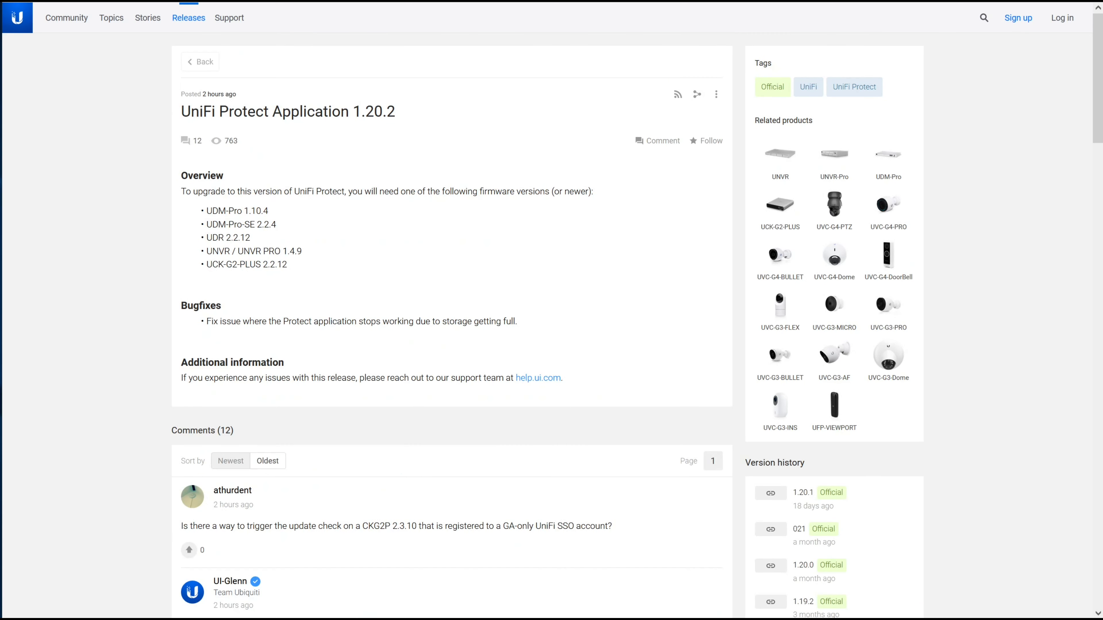
pyautogui.moveTo(512, 331)
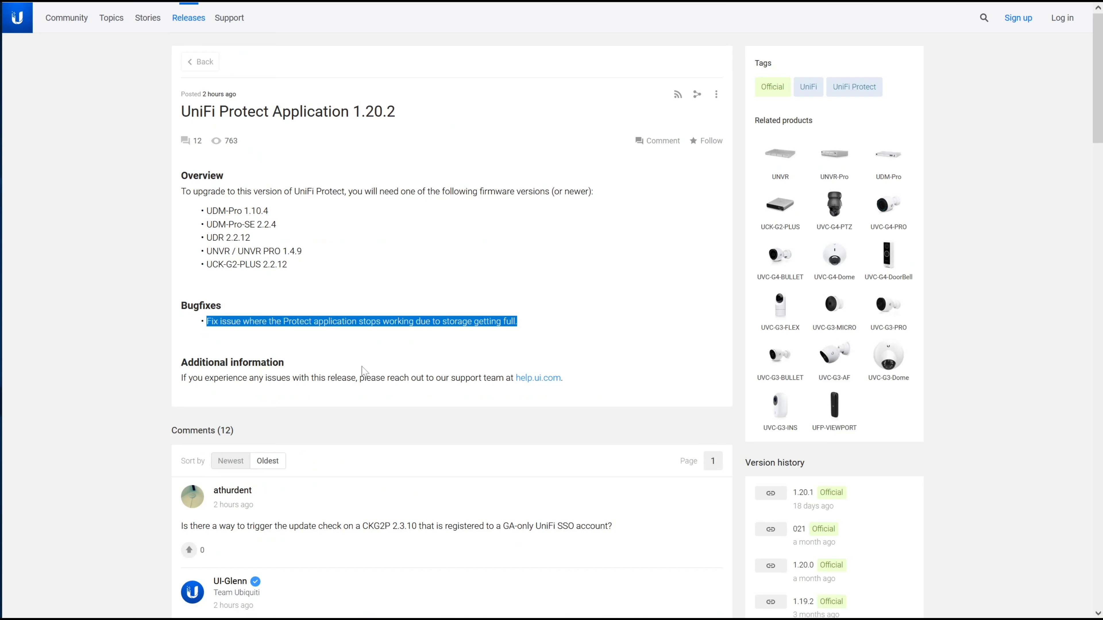
pyautogui.moveTo(463, 371)
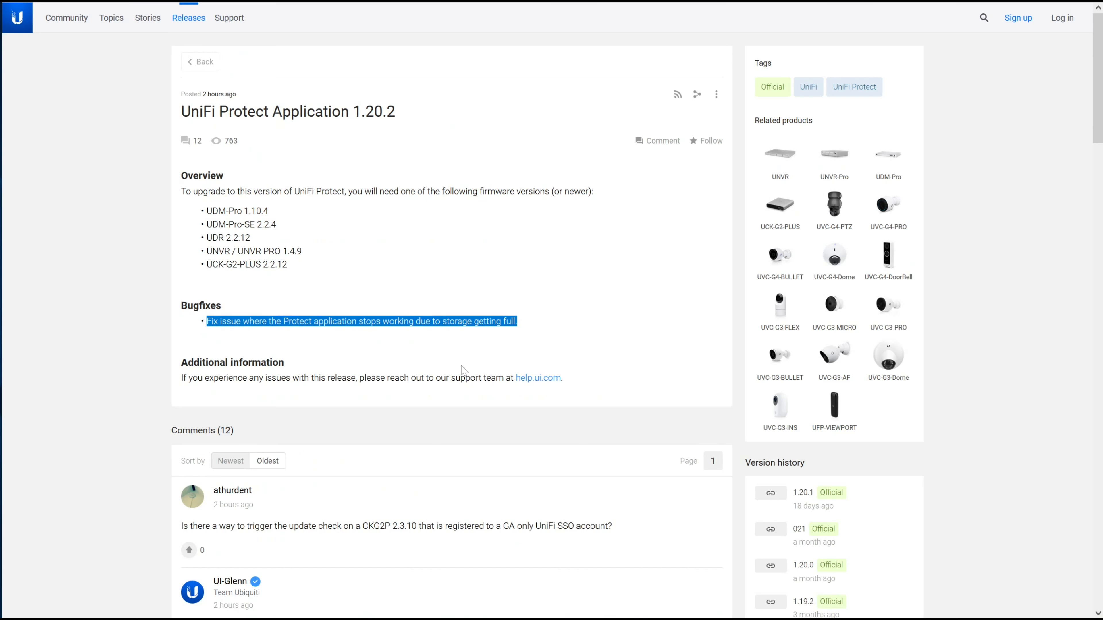
pyautogui.moveTo(451, 355)
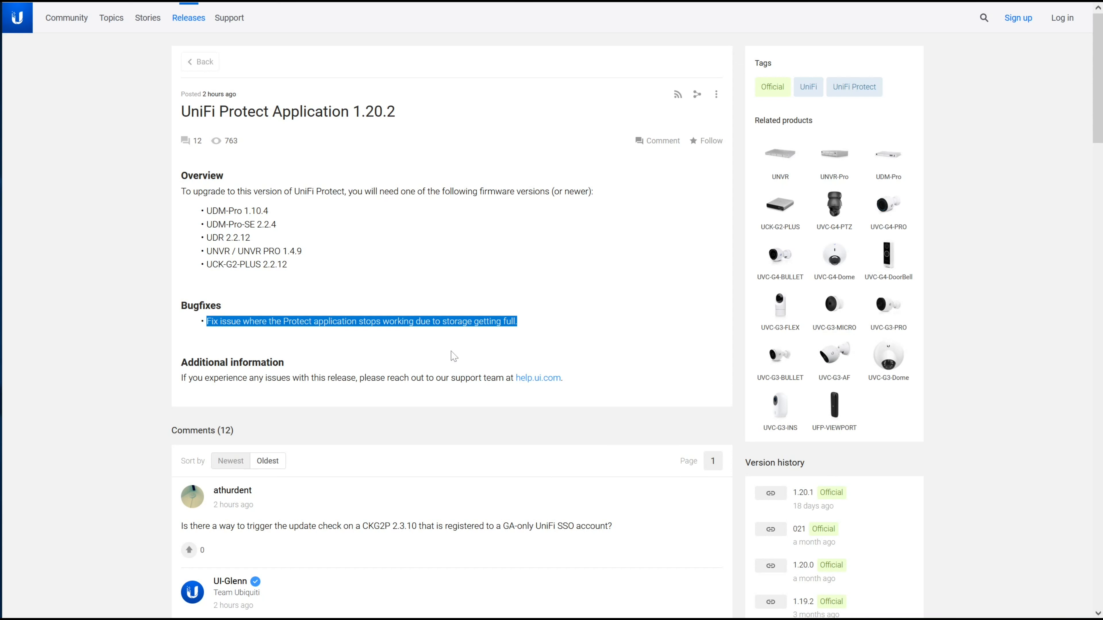
pyautogui.moveTo(454, 353)
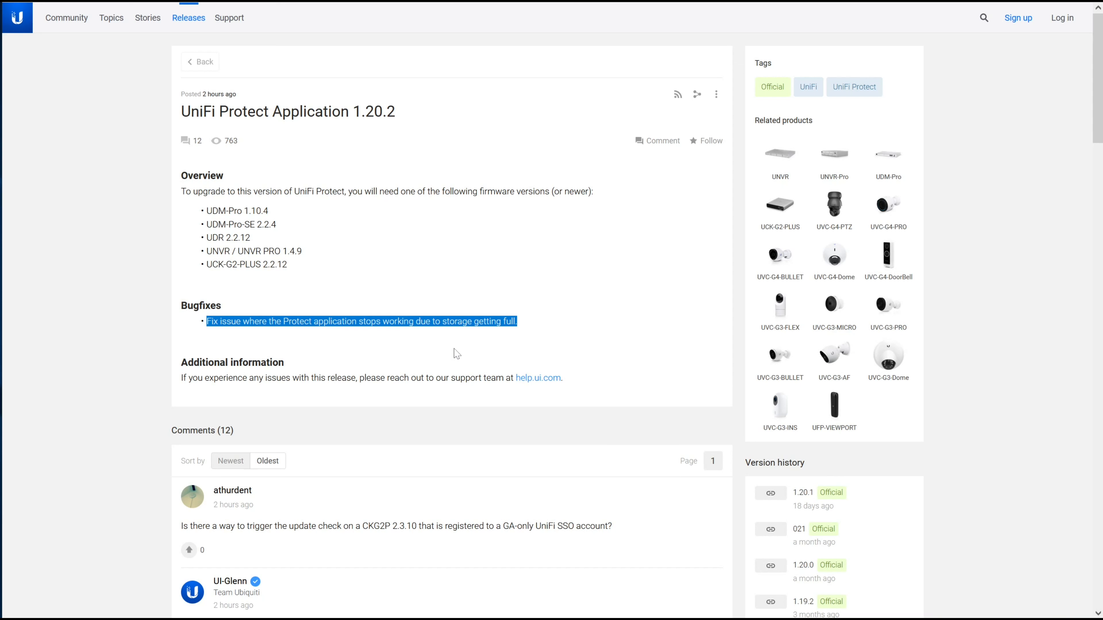
pyautogui.moveTo(534, 335)
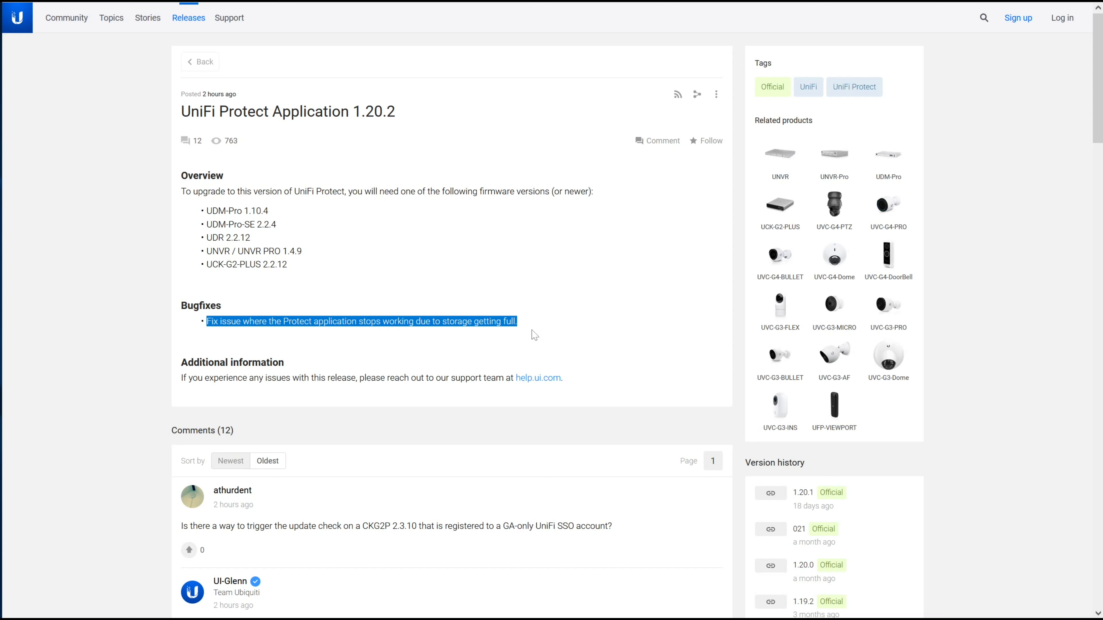
pyautogui.moveTo(435, 346)
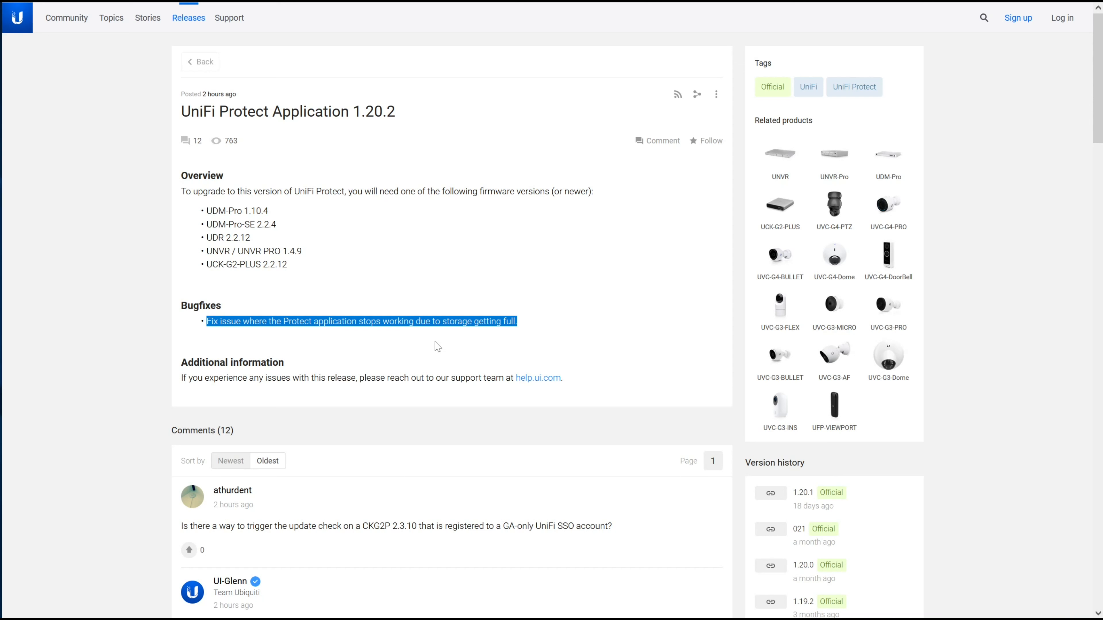
pyautogui.moveTo(436, 318)
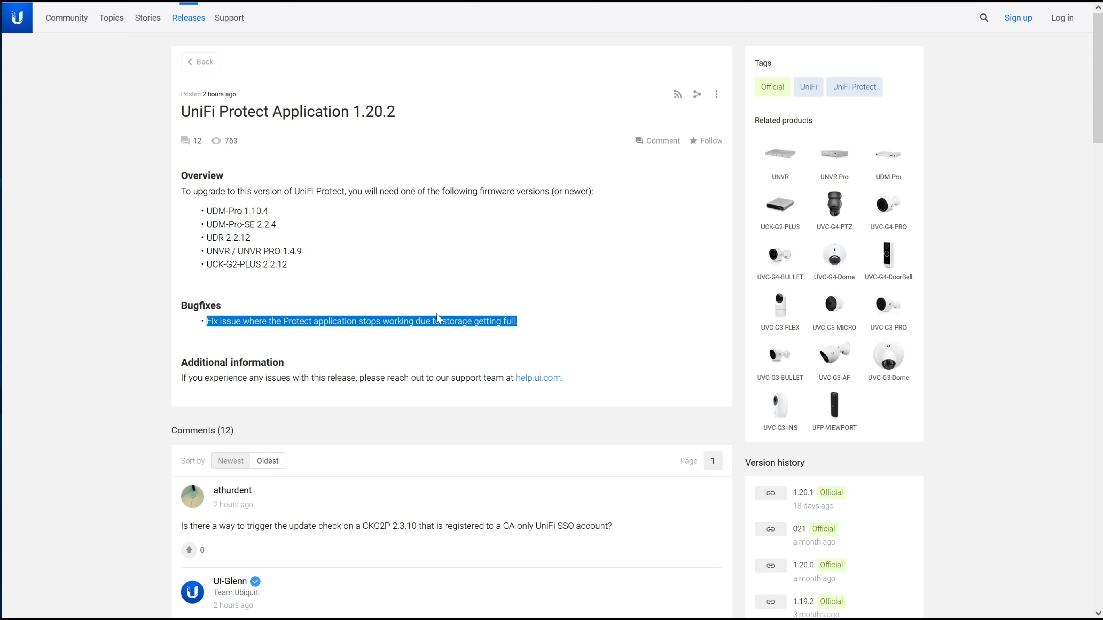
pyautogui.moveTo(453, 333)
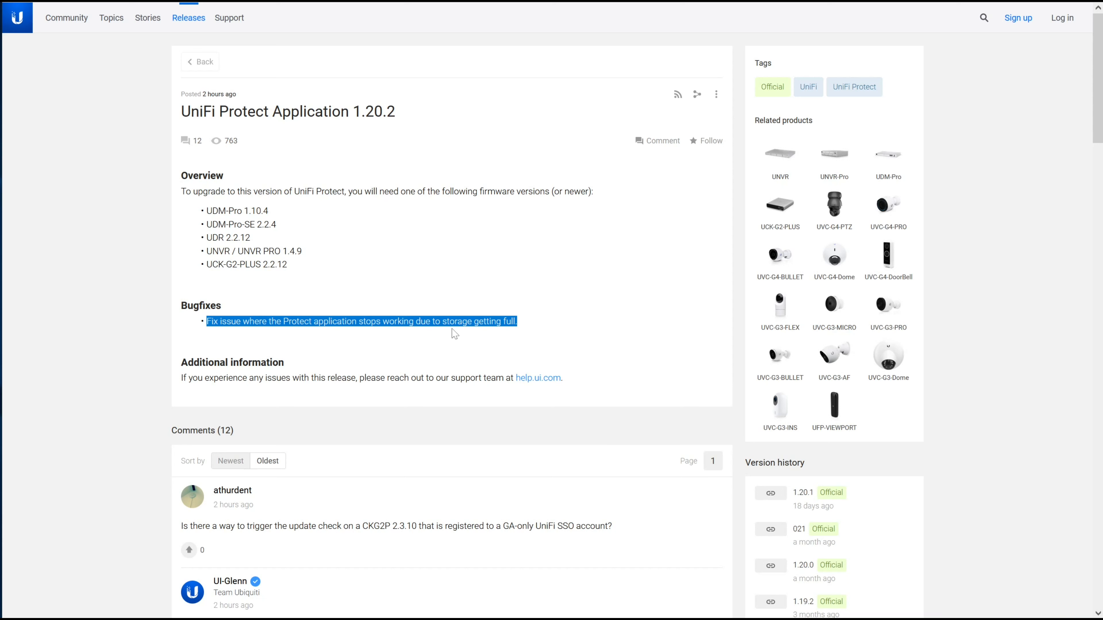